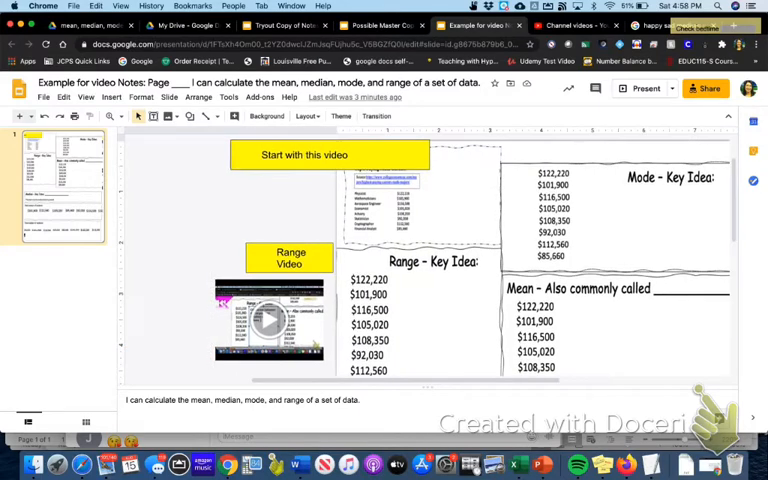
- Draw an empty text box under the Range – Key Idea heading beside the dollar values
scroll(down, 3)
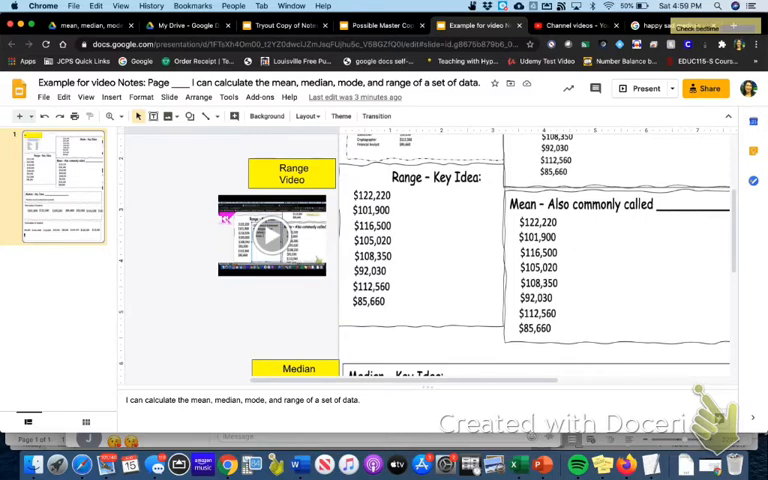
click(272, 237)
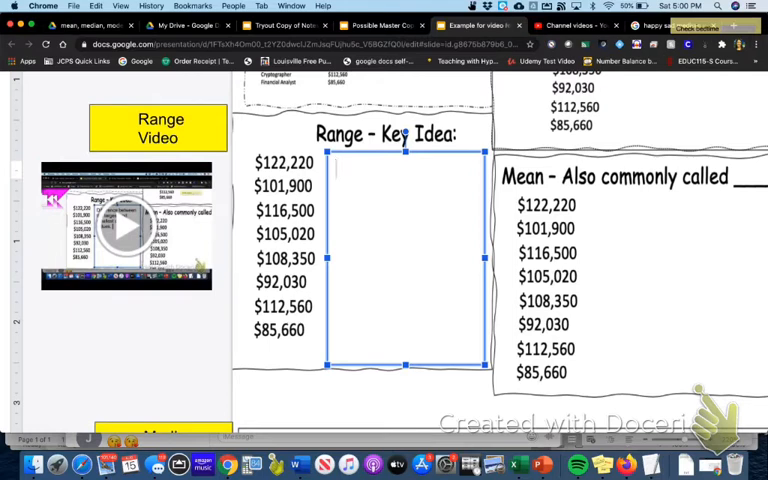
- Enter the placeholder word 'bleh' in the Range key-idea text box
click(336, 170)
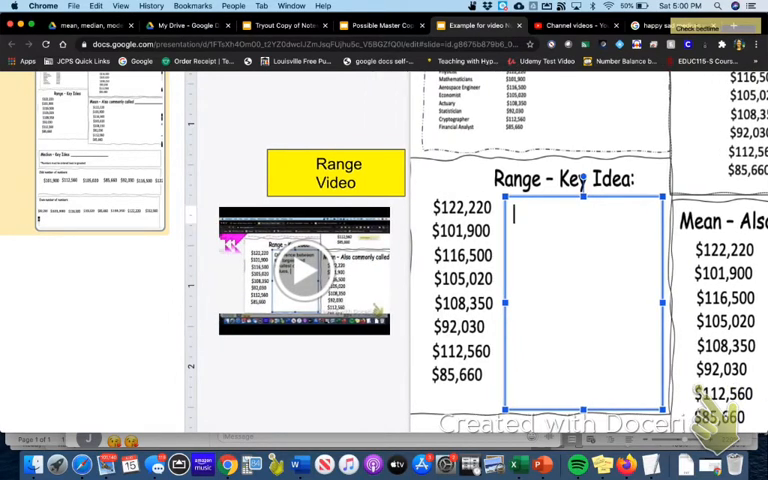
text(bleh)
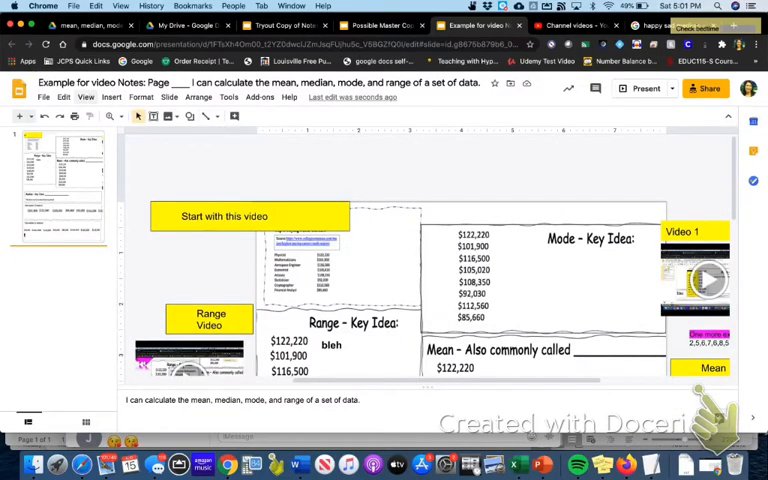
- Capitalize the word to 'Bleh' and give it a yellow highlight
click(86, 97)
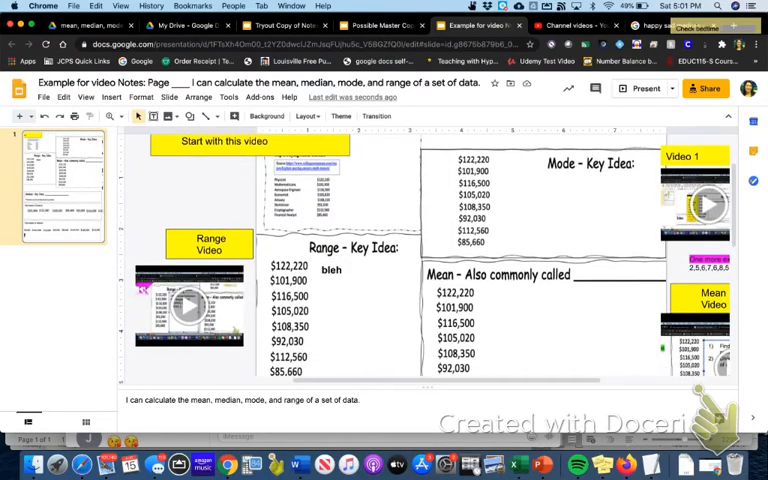
click(331, 270)
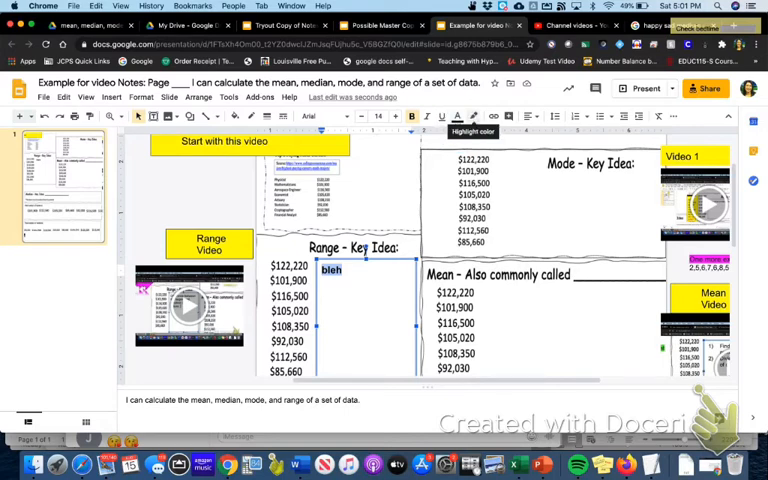
click(473, 116)
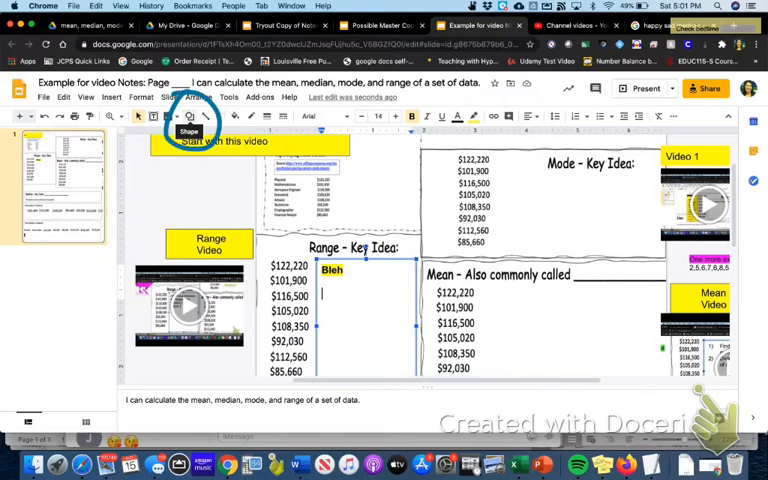
- Insert a right-pointing arrow shape by the Median – Key Idea heading and begin its 'Key idea' label
click(189, 116)
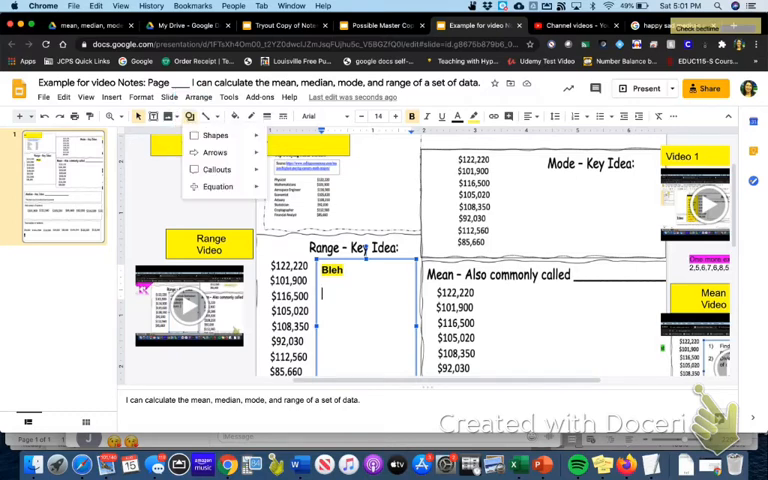
click(215, 152)
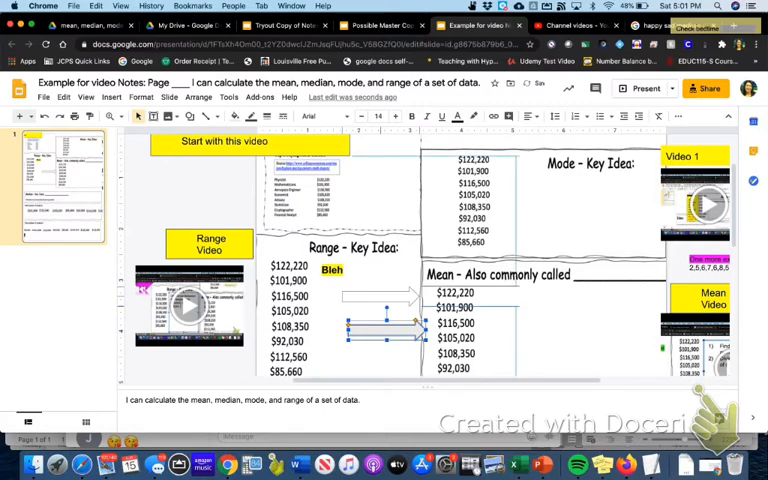
scroll(down, 3)
text(Key i)
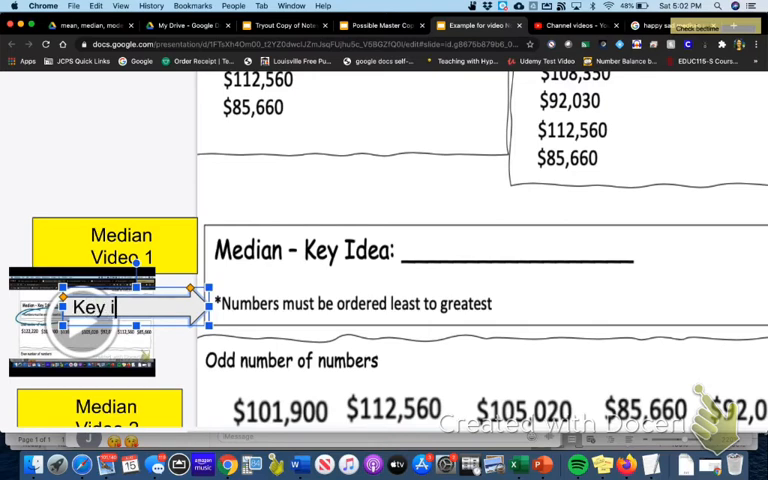
- Complete the 'Key idea' label, fill the arrow hot pink, and move it onto the Median – Key Idea line
text(dea)
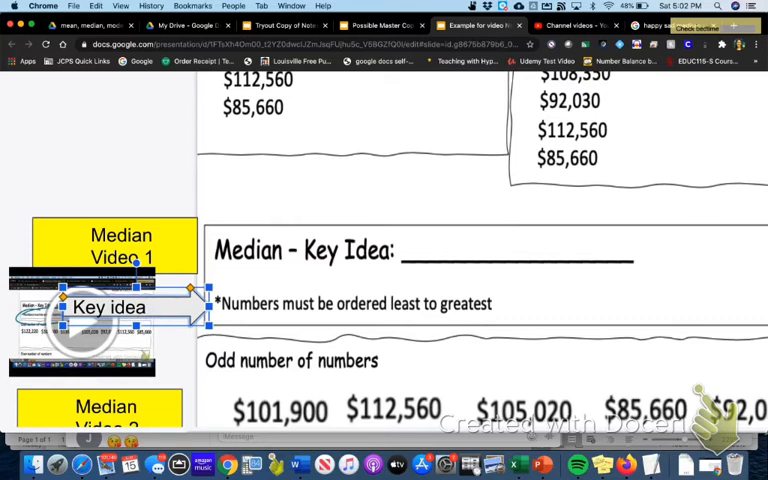
click(256, 263)
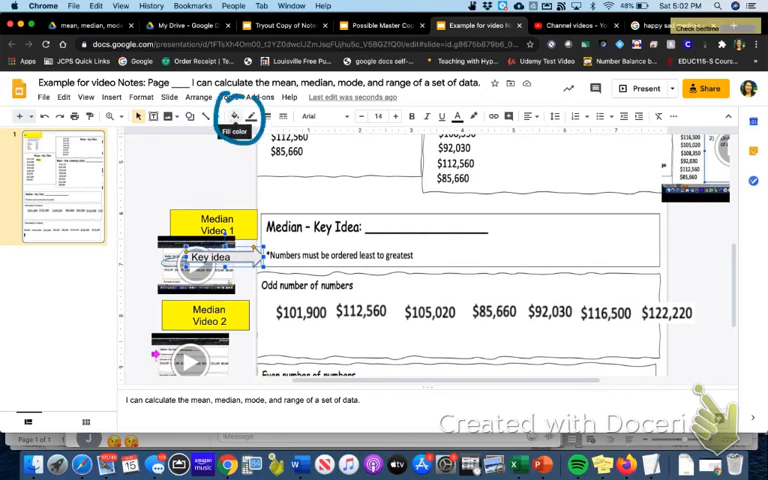
click(234, 117)
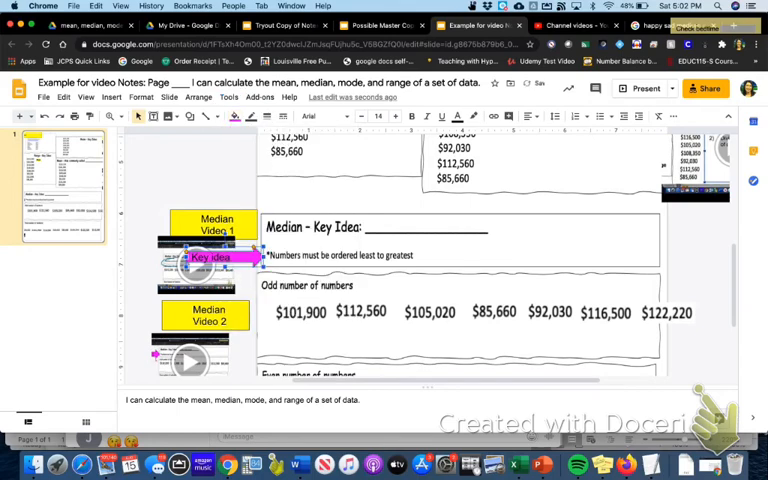
drag(205, 260, 450, 247)
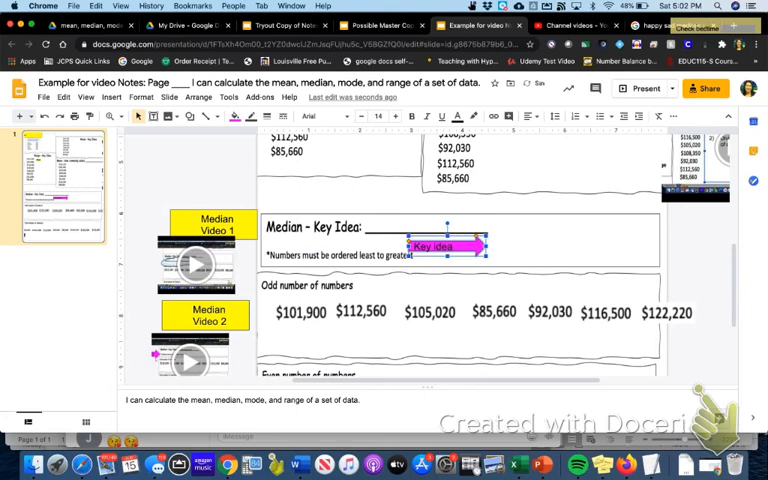